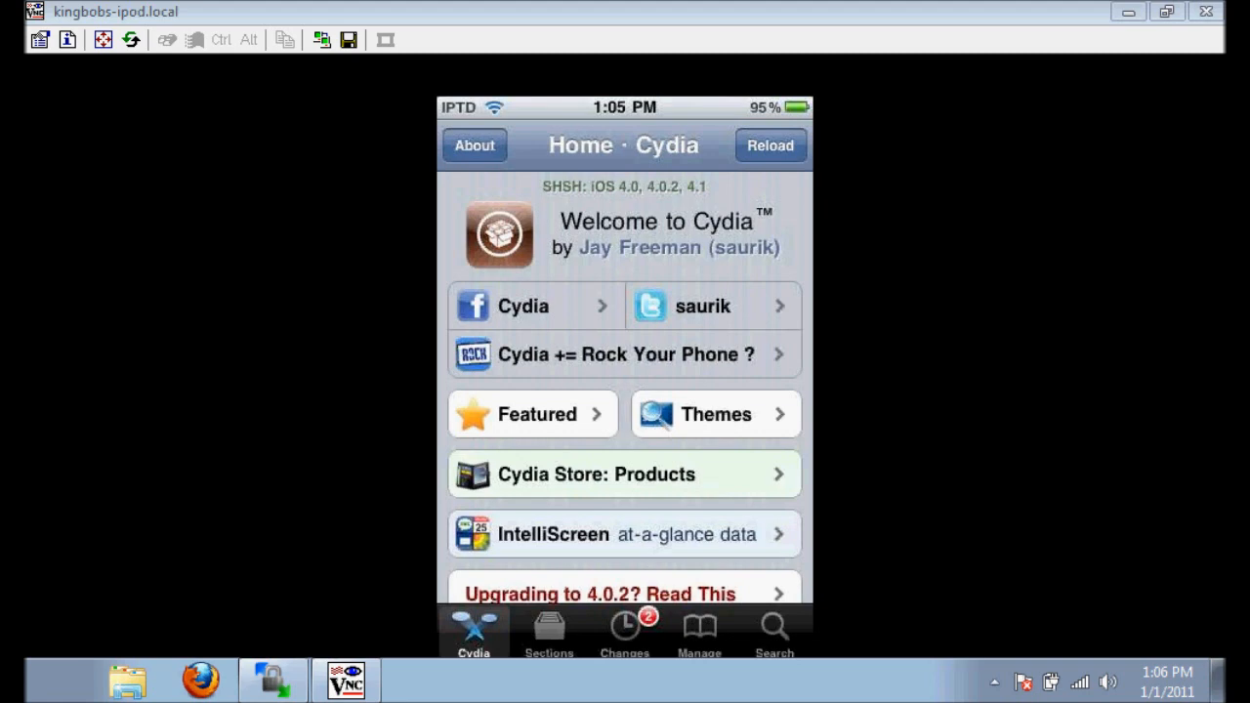
Switch Cydia from the welcome page to its package search.
left_click(774, 629)
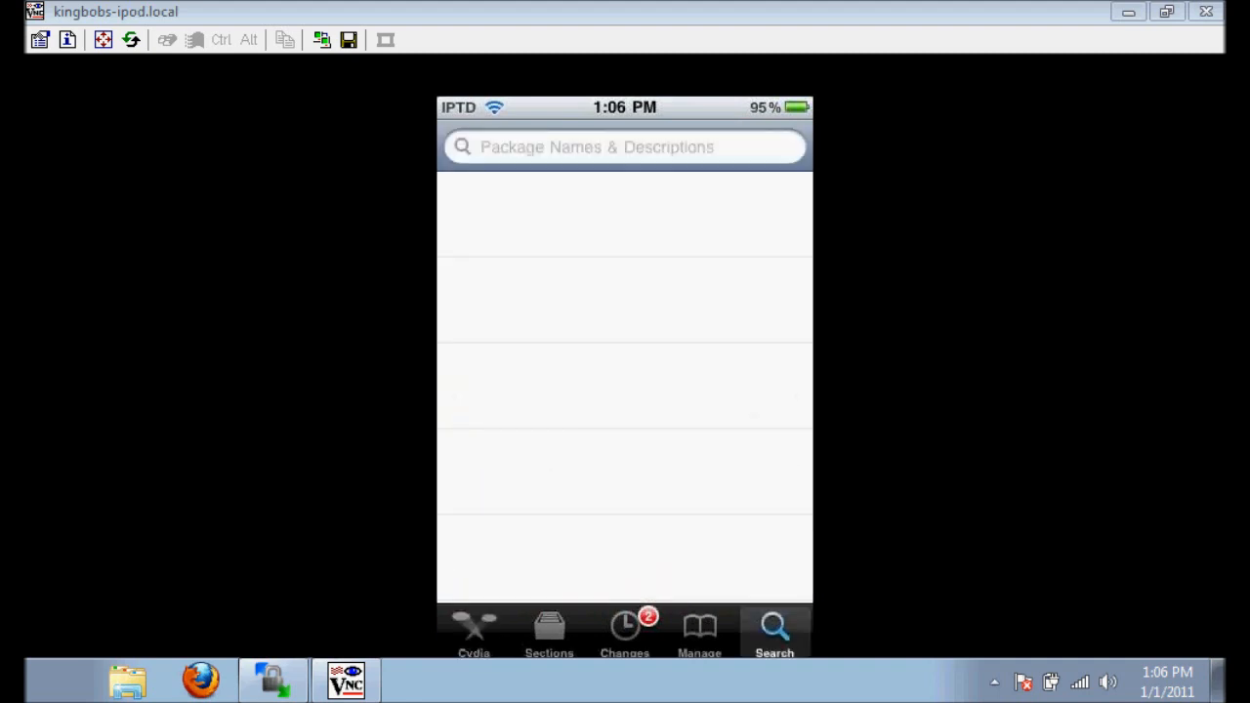
Search Cydia for 'Open ssh' to find the OpenSSH package.
left_click(625, 146)
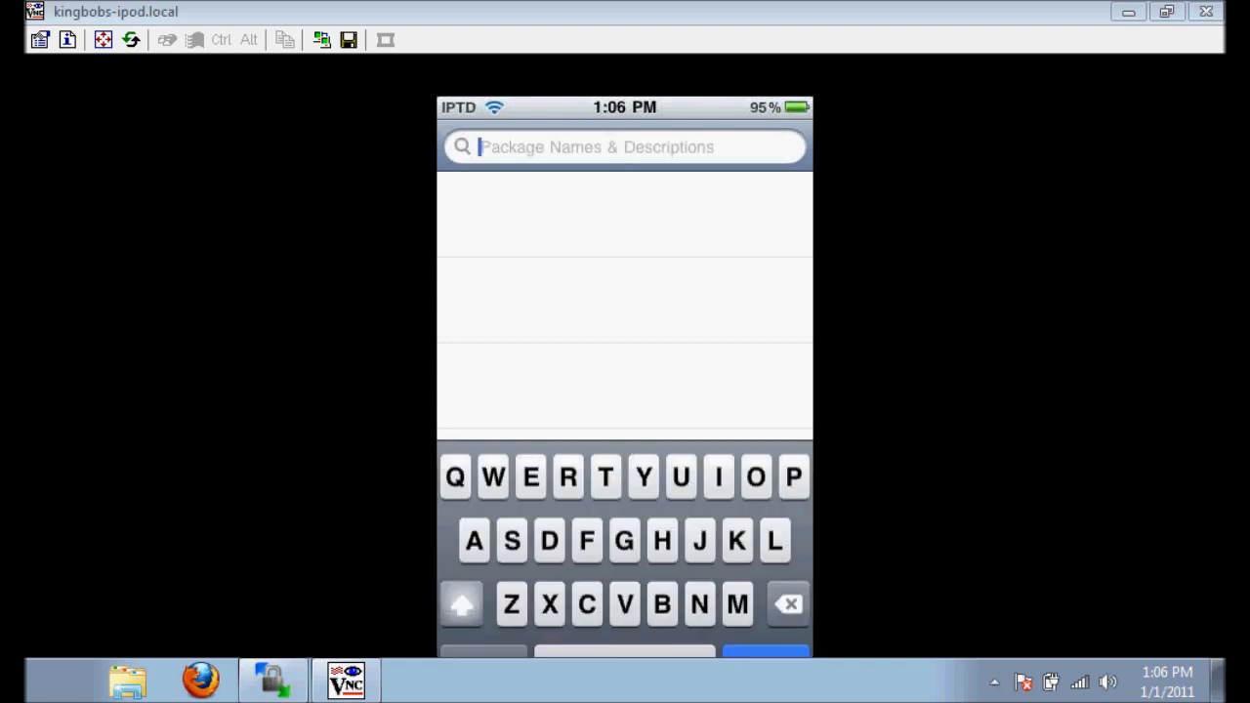
type("o")
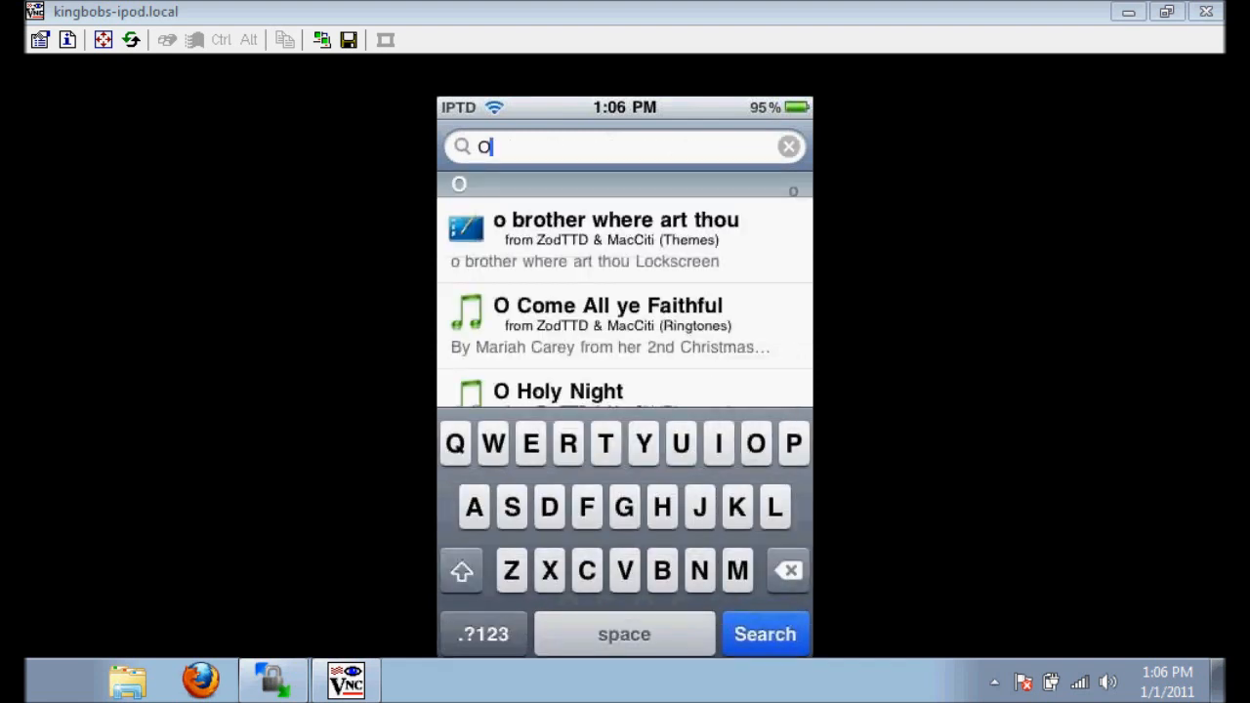
type("pen ssh")
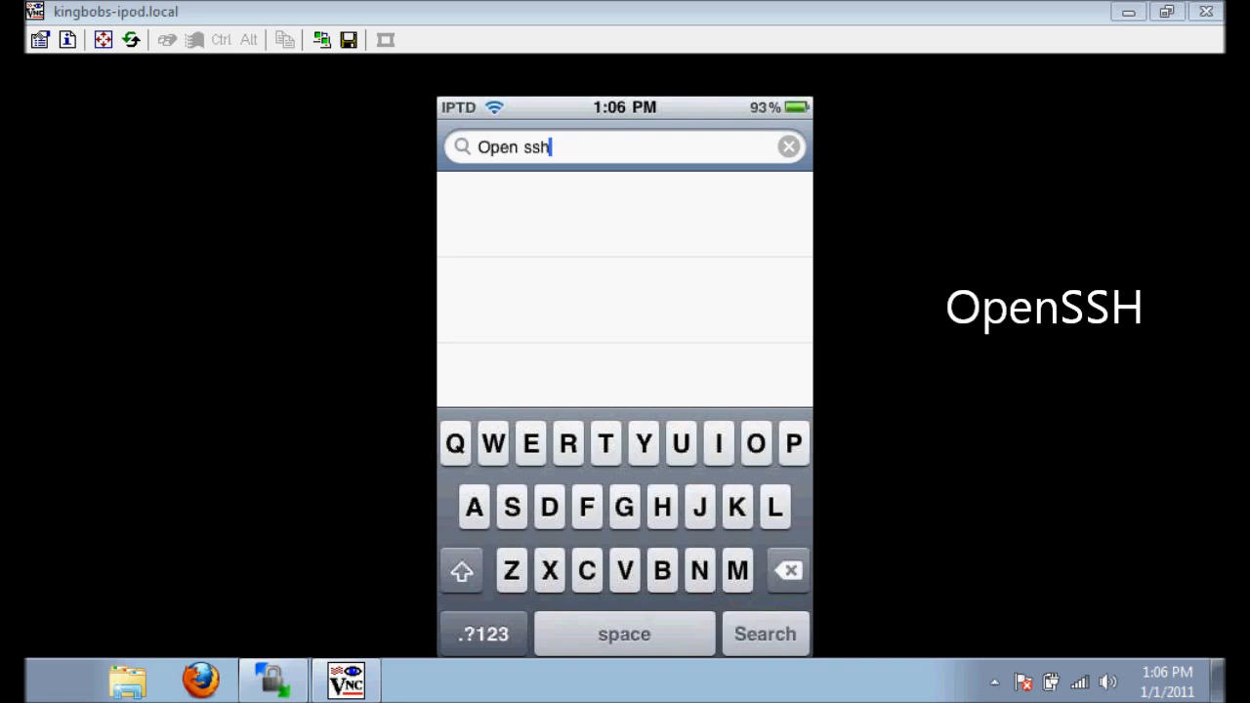
left_click(766, 633)
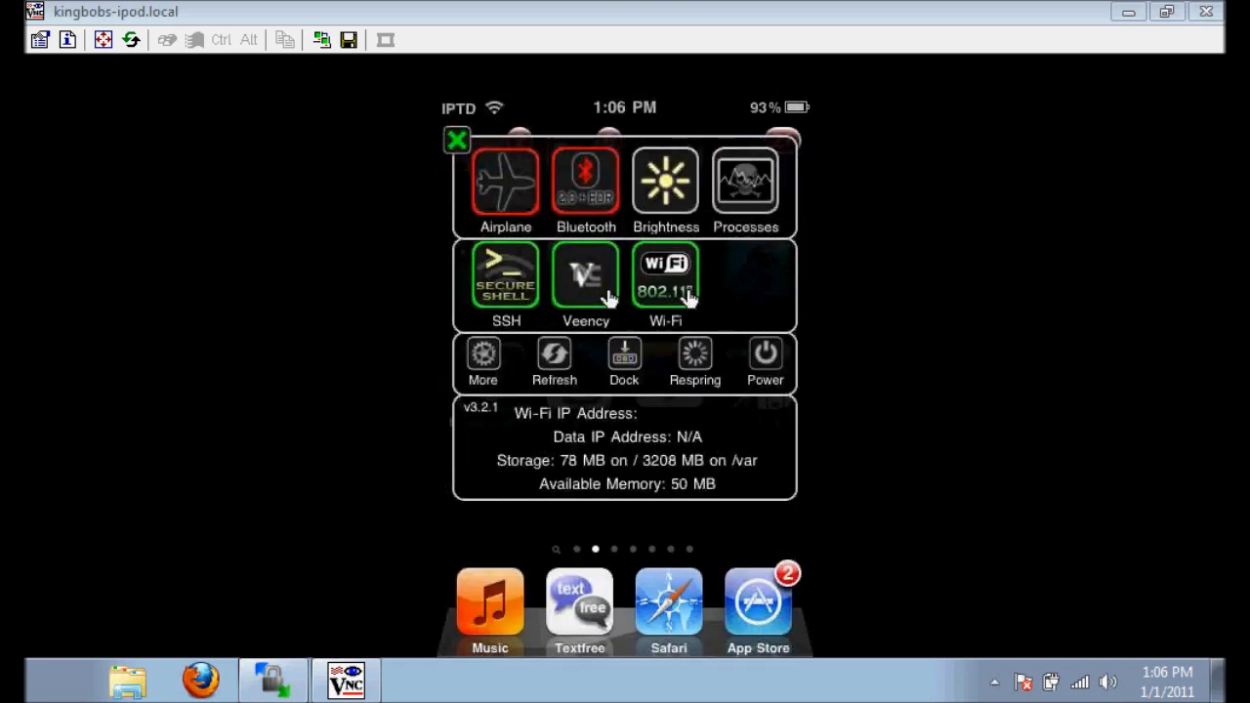
mouse_move(418, 336)
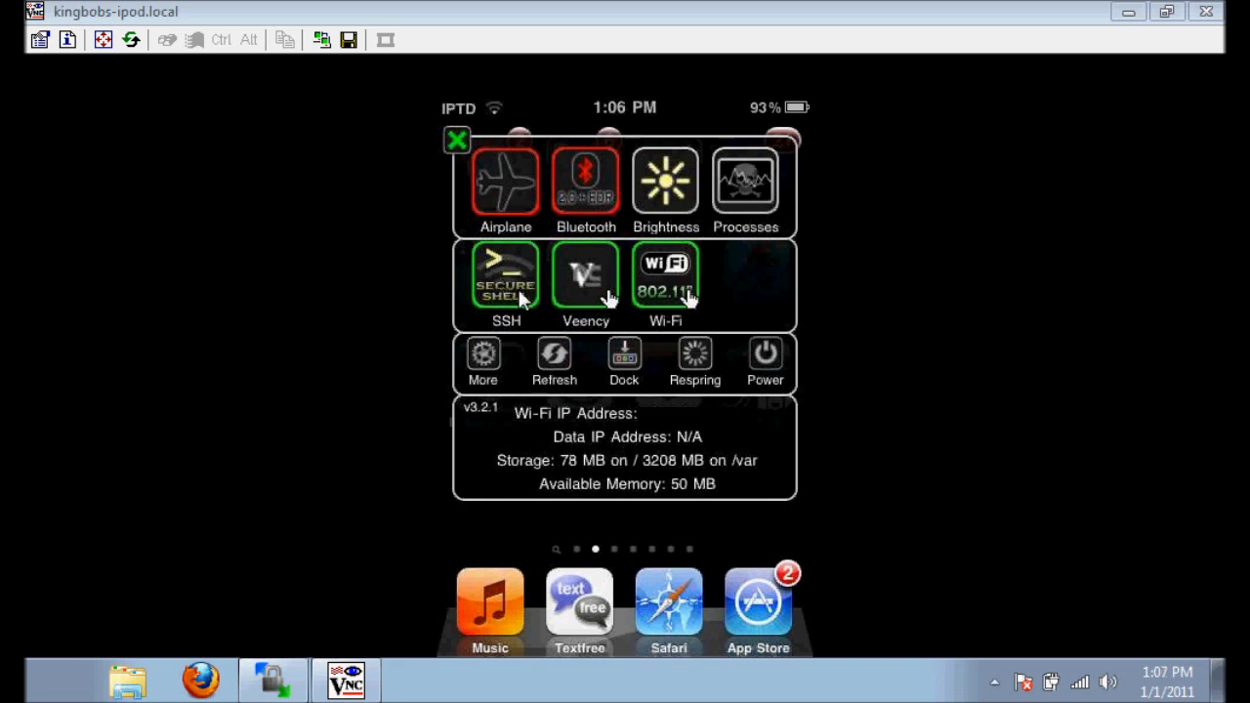
mouse_move(609, 297)
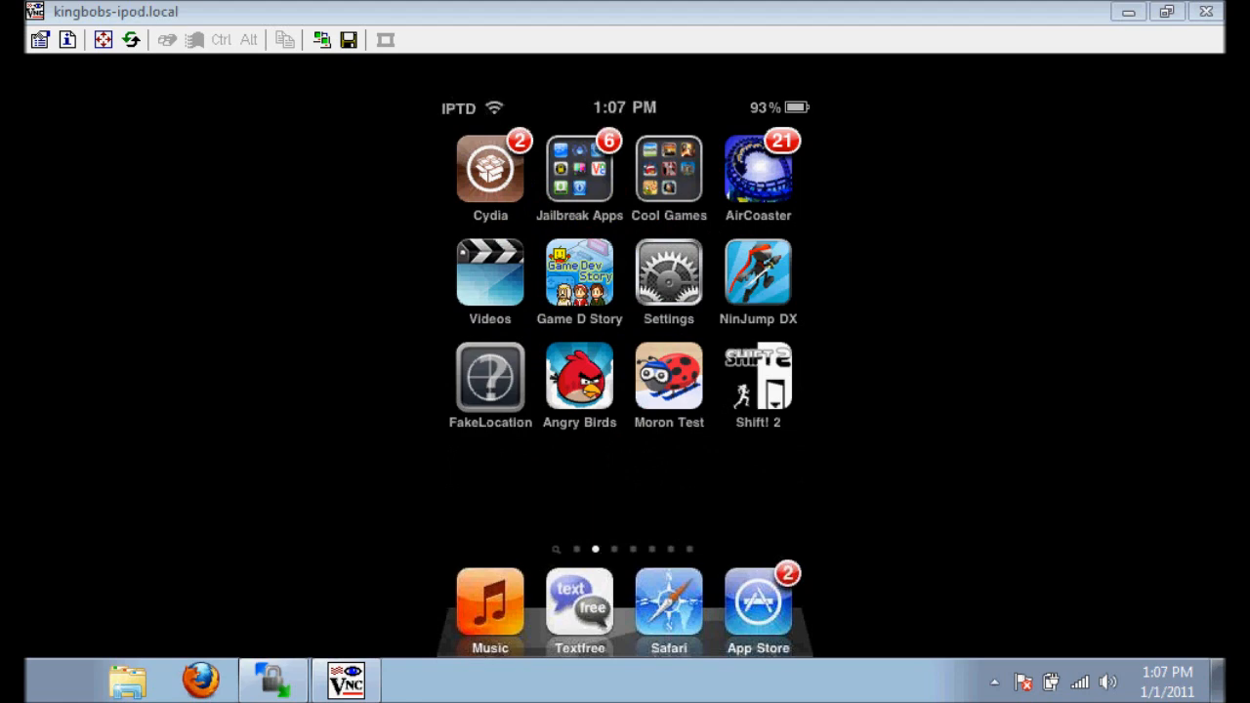
mouse_move(1129, 14)
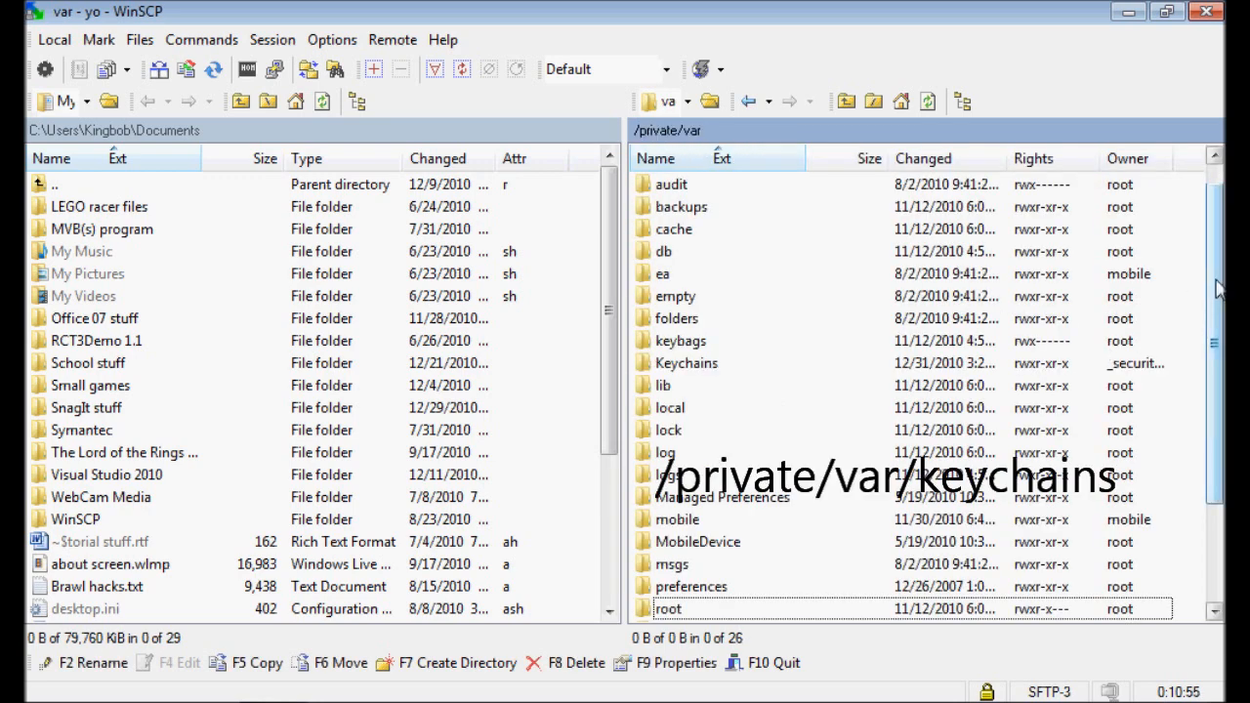
Enter the Keychains folder under /private/var on the iPod's remote side.
scroll("down", 3)
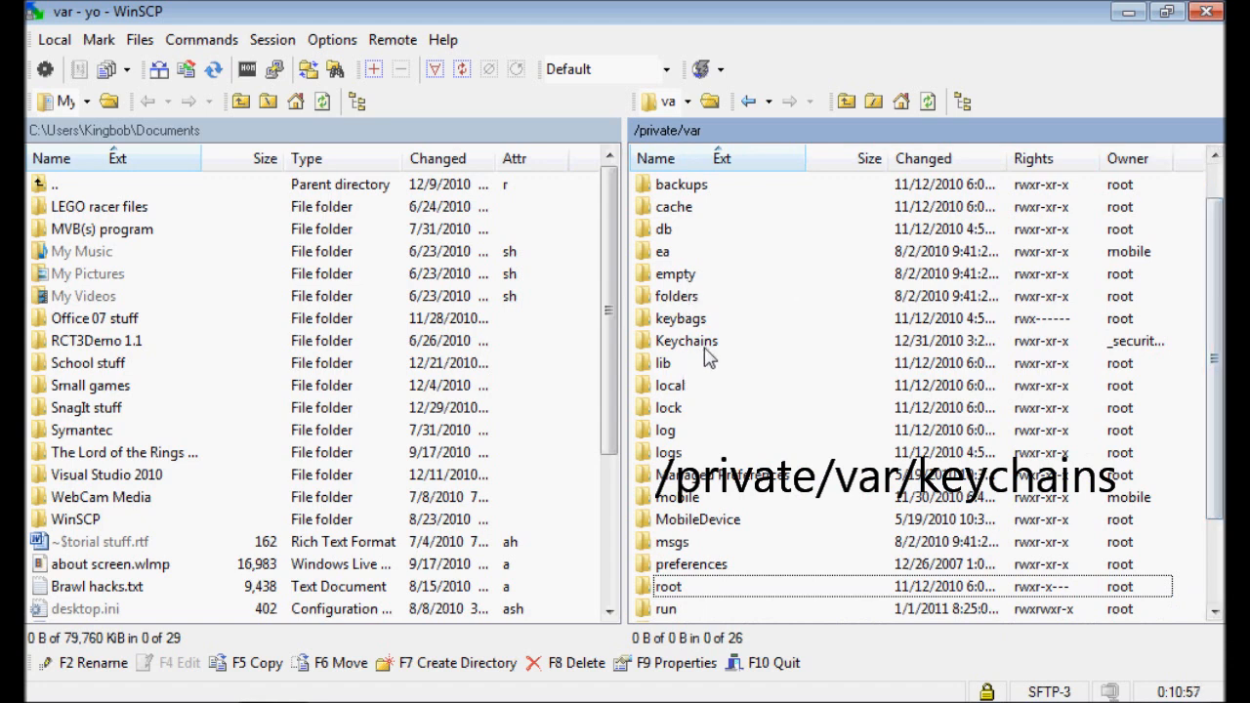
double_click(688, 340)
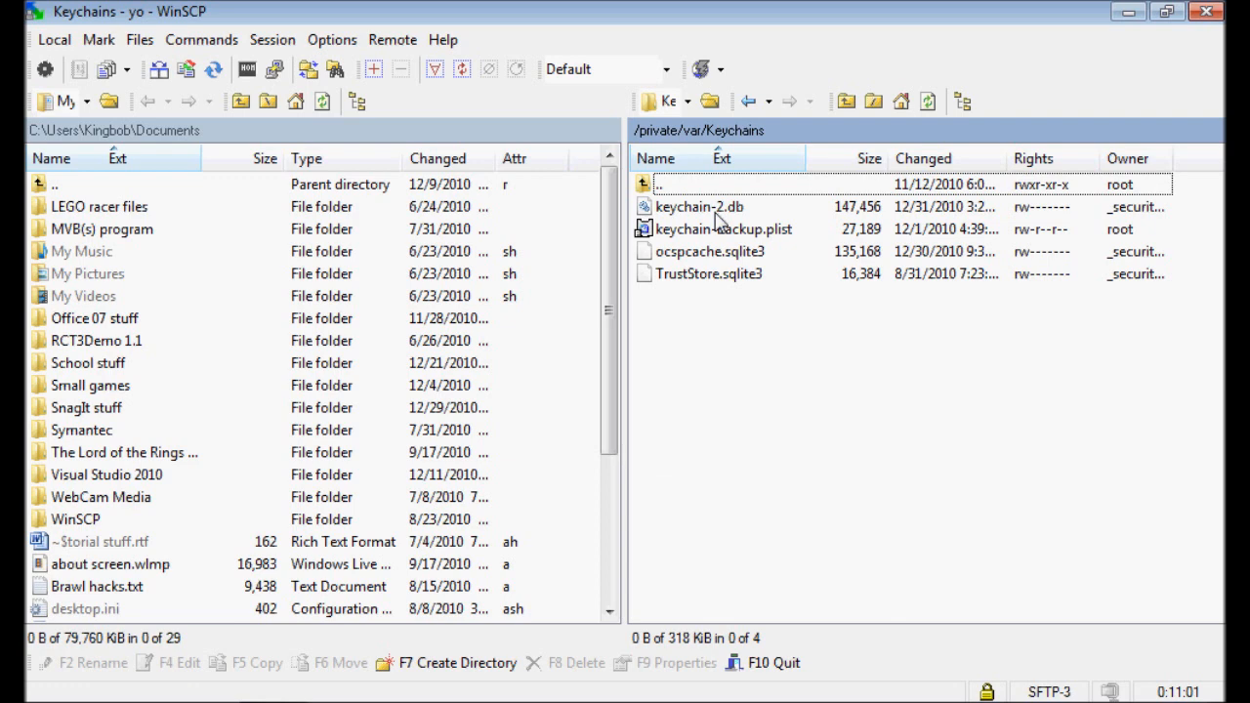
Select keychain-2.db and bring up its actions to choose Delete (F8).
left_click(699, 207)
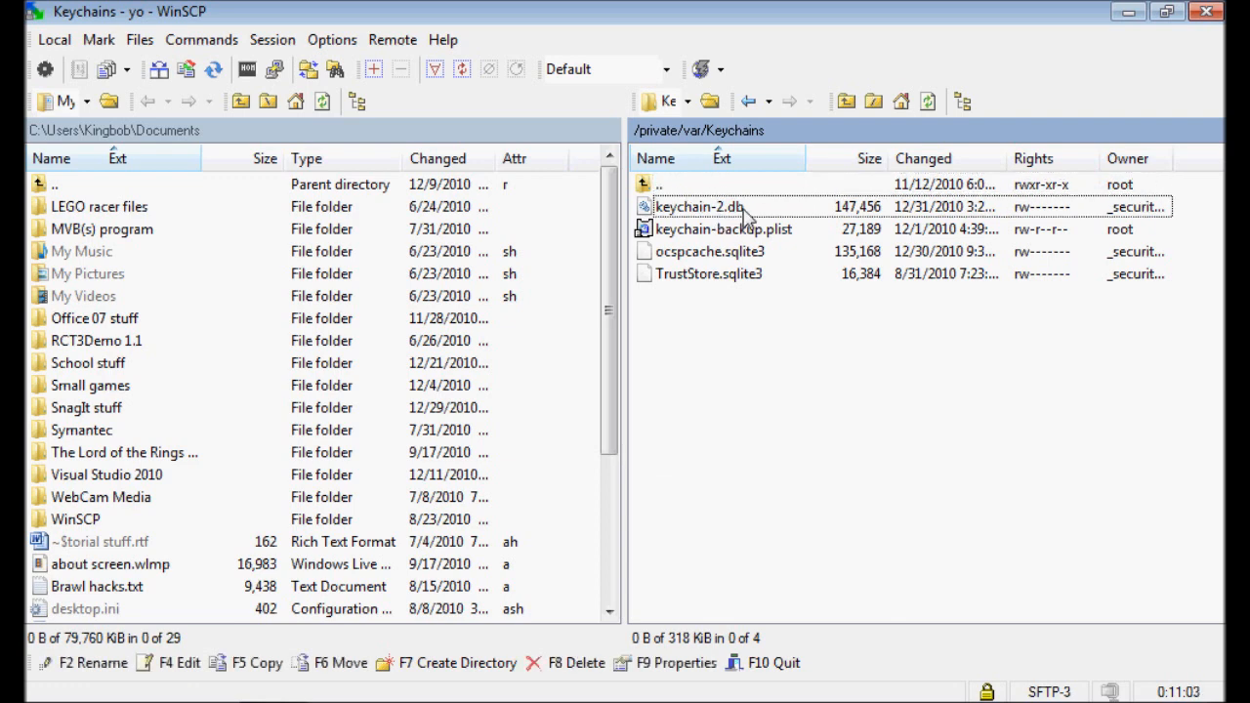
right_click(704, 207)
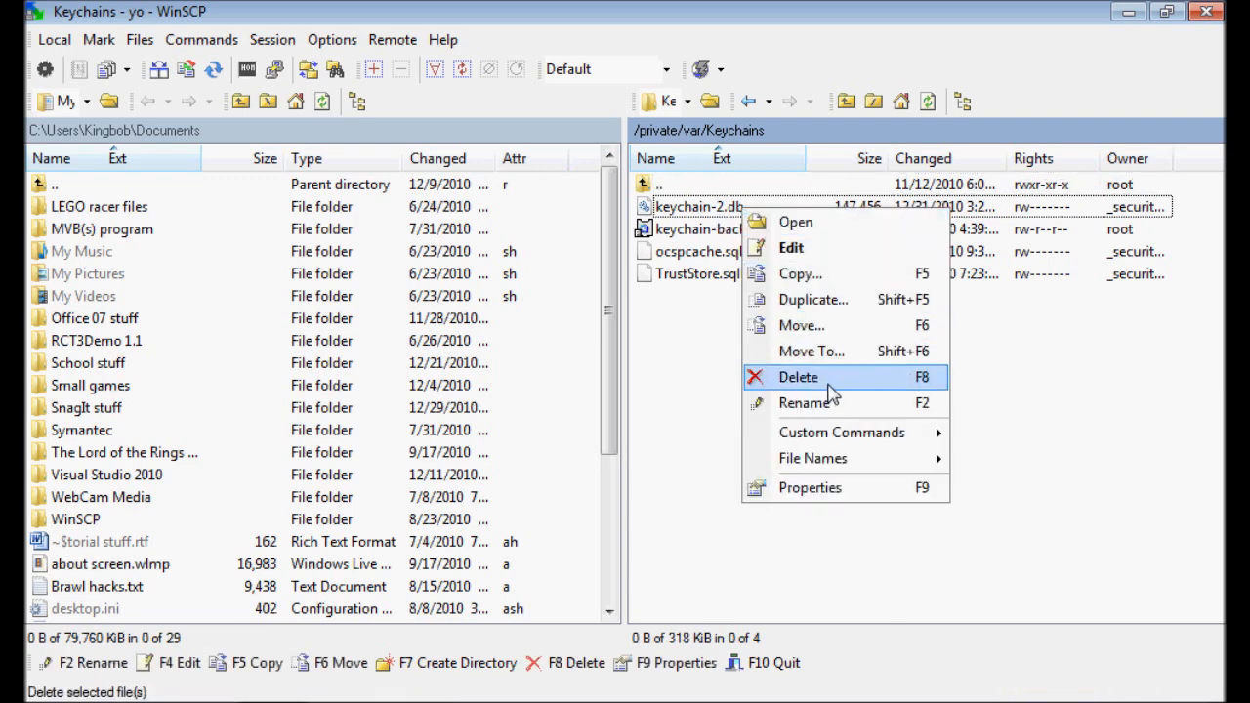
mouse_move(792, 383)
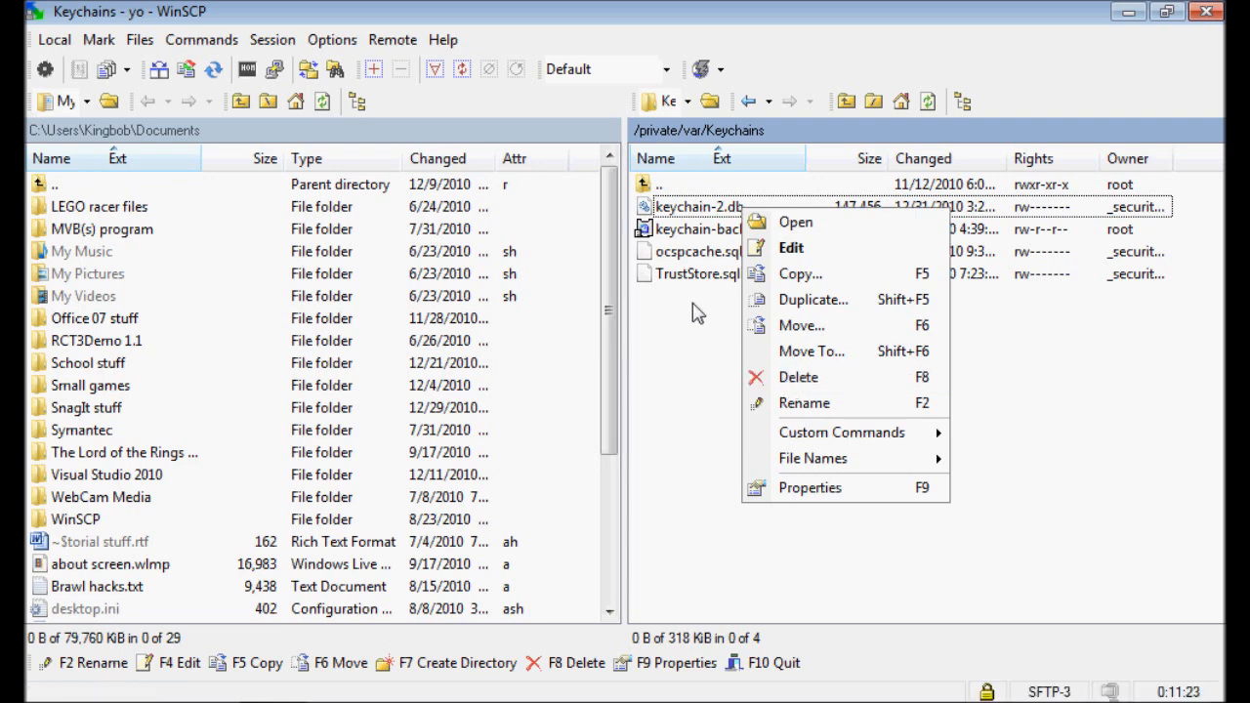
mouse_move(860, 377)
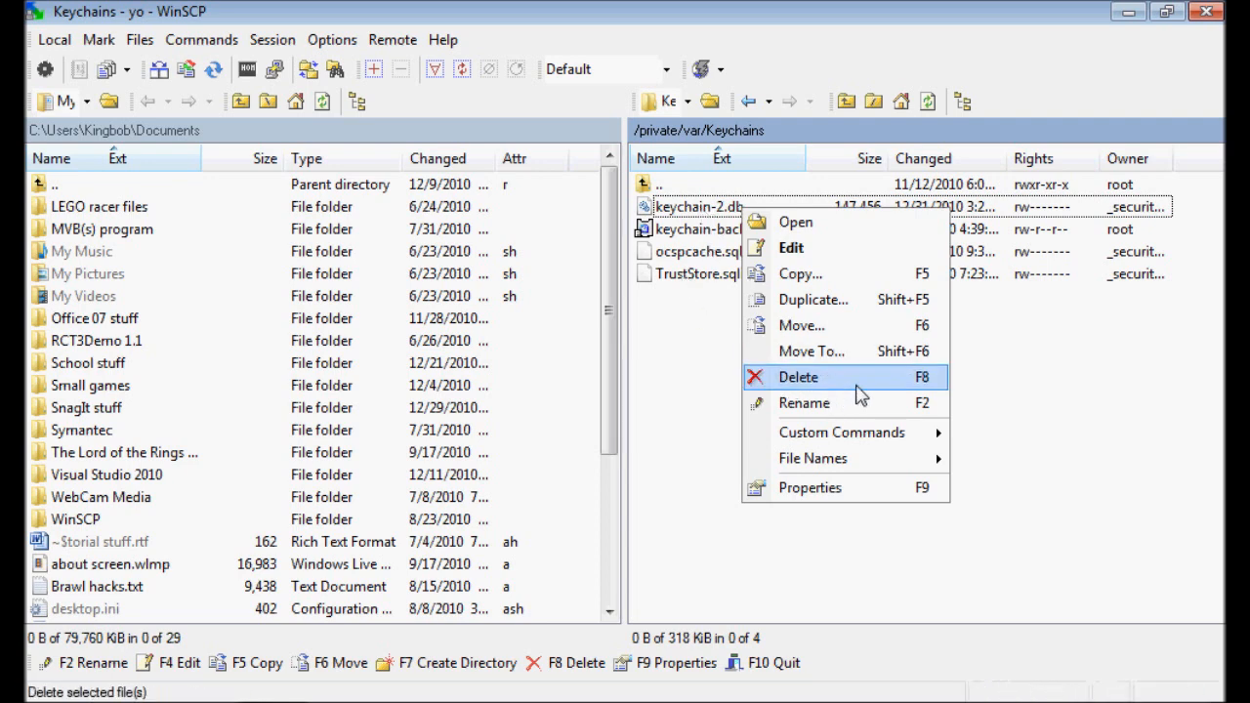
mouse_move(772, 387)
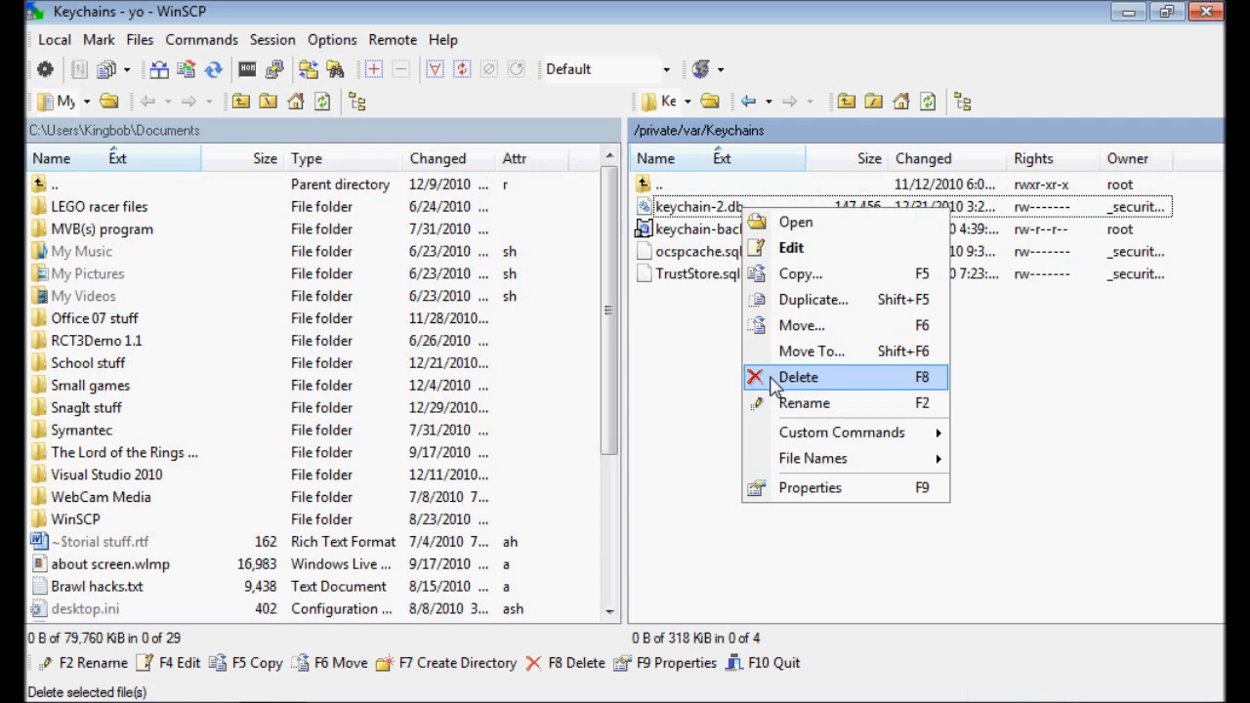
mouse_move(772, 386)
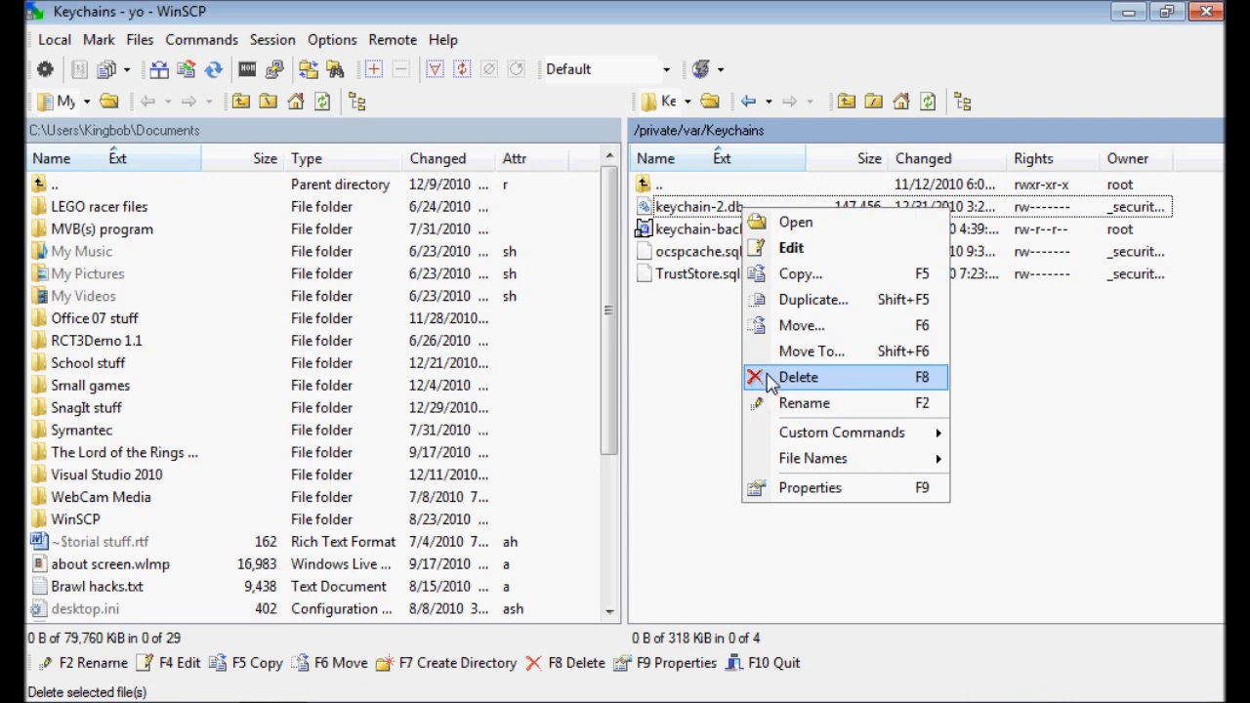